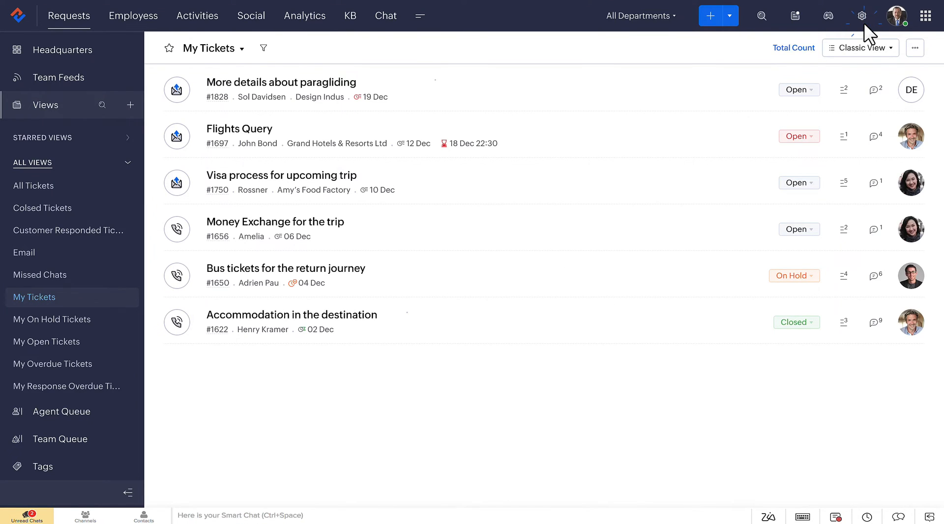
Step: Reach the Sandbox page under Data Administration from the Setup gear
click(862, 16)
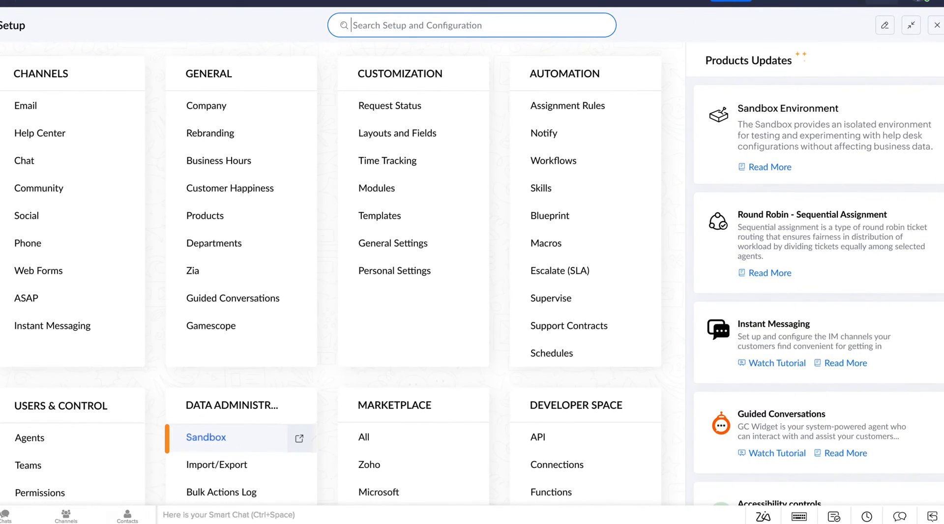
click(205, 437)
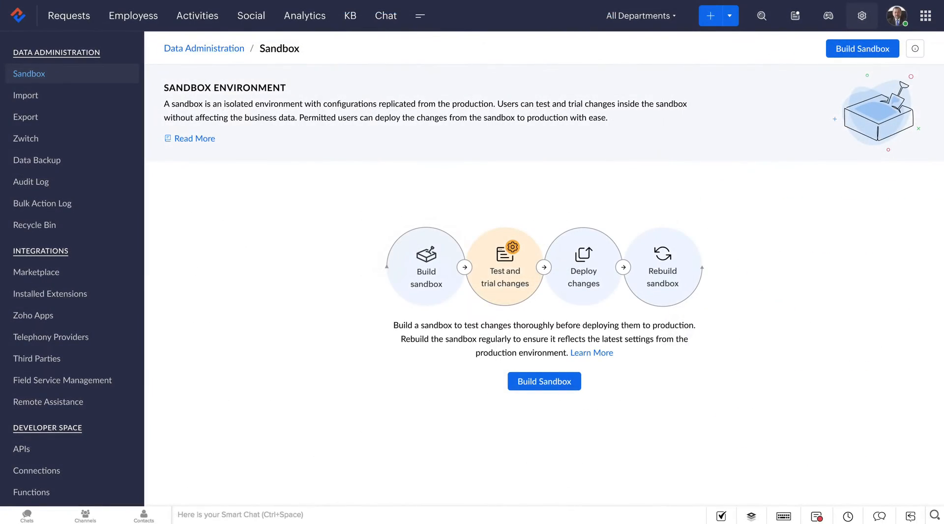
click(543, 380)
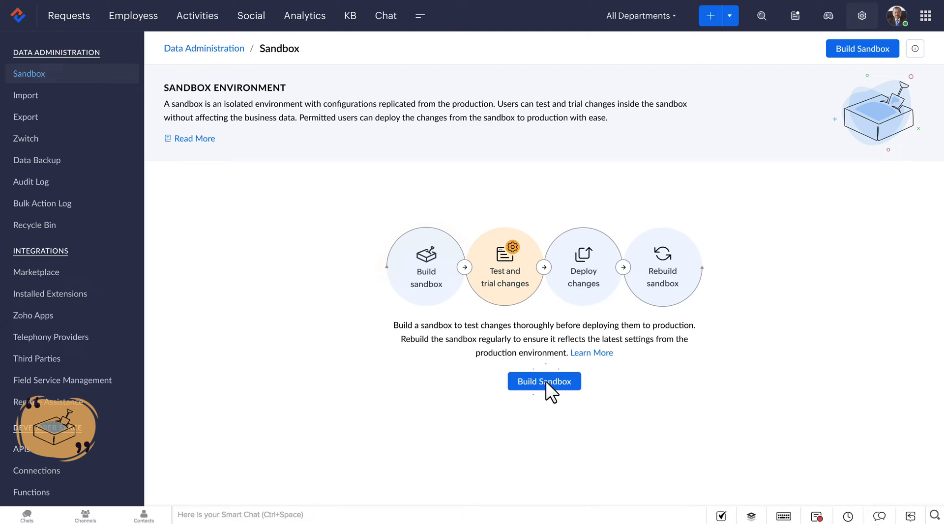
Step: Build 'Admin sandbox' with a test-features description and agent access, then create it
click(543, 381)
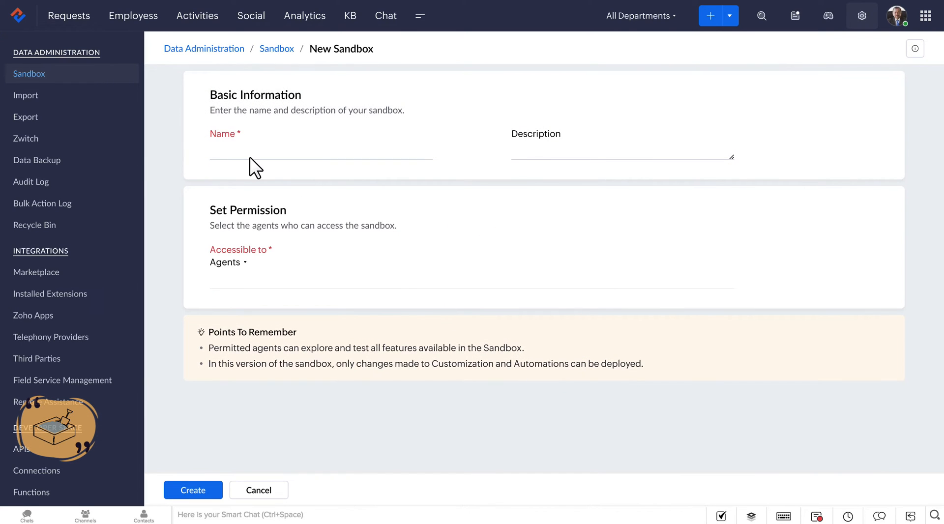
text(Admin sandbox)
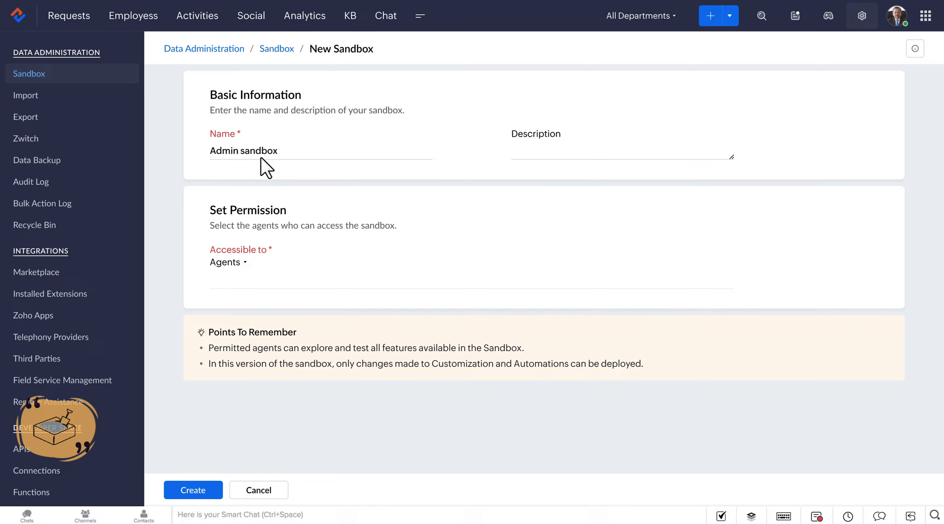
text(Sandbox to create, test features and deploy the...)
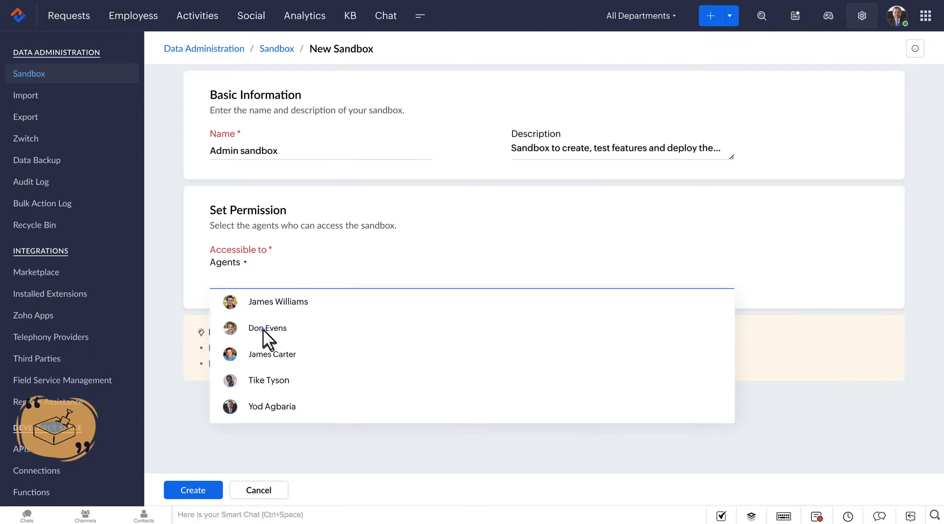
click(271, 354)
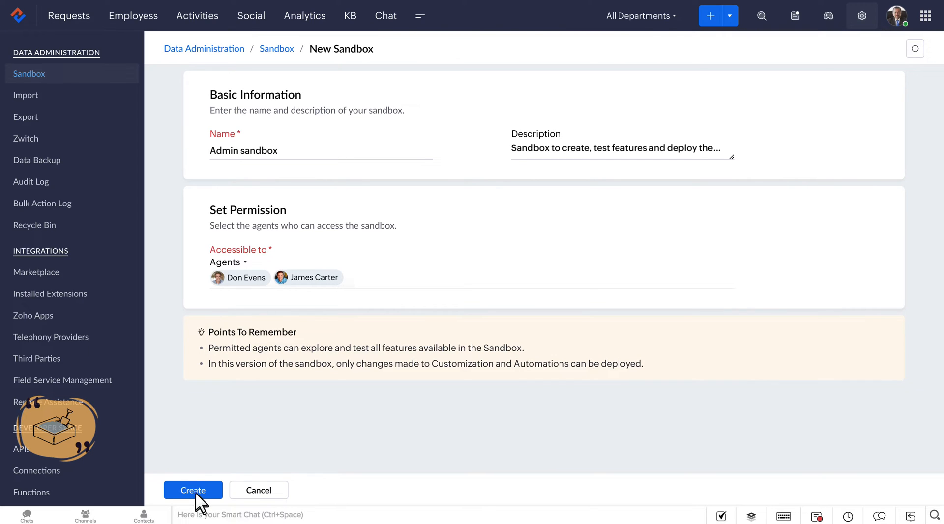
click(192, 489)
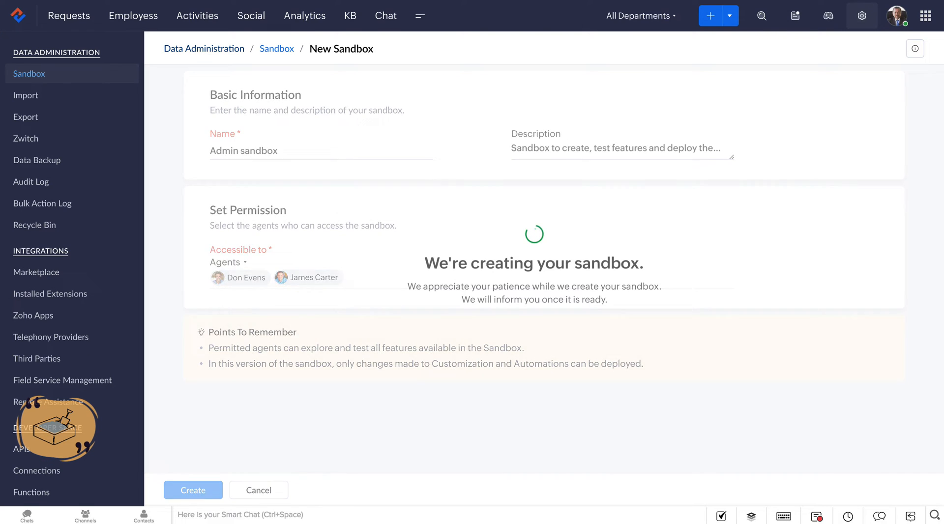
click(193, 490)
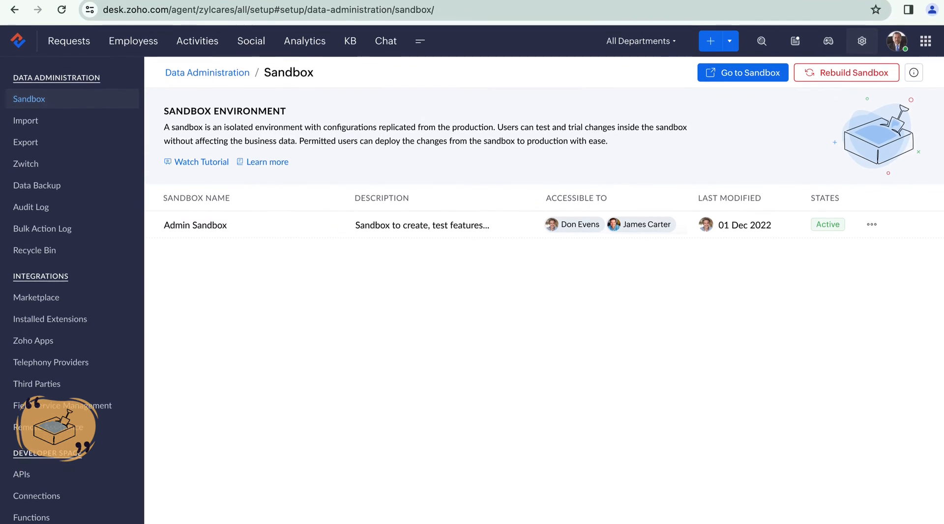
Step: Enter the new sandbox and go to Layouts and Fields in Sandbox Mode
click(743, 72)
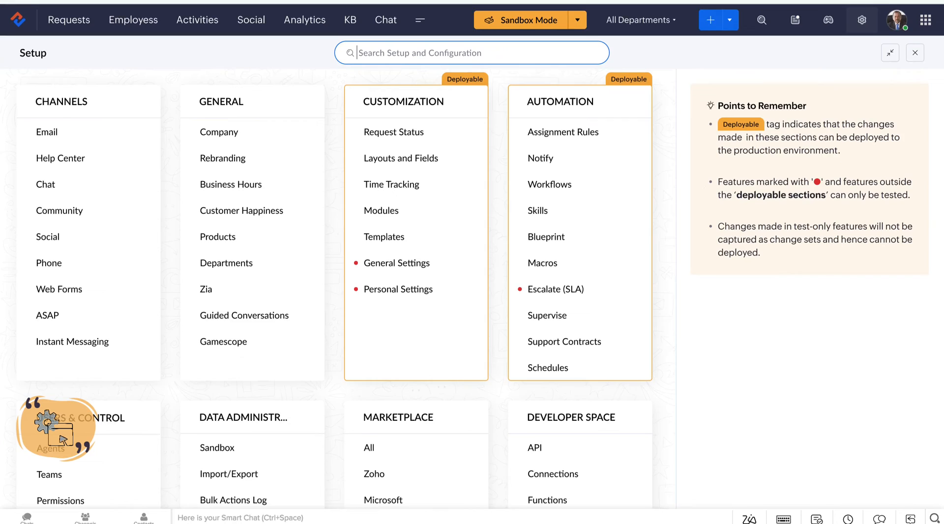
mouse_move(529, 17)
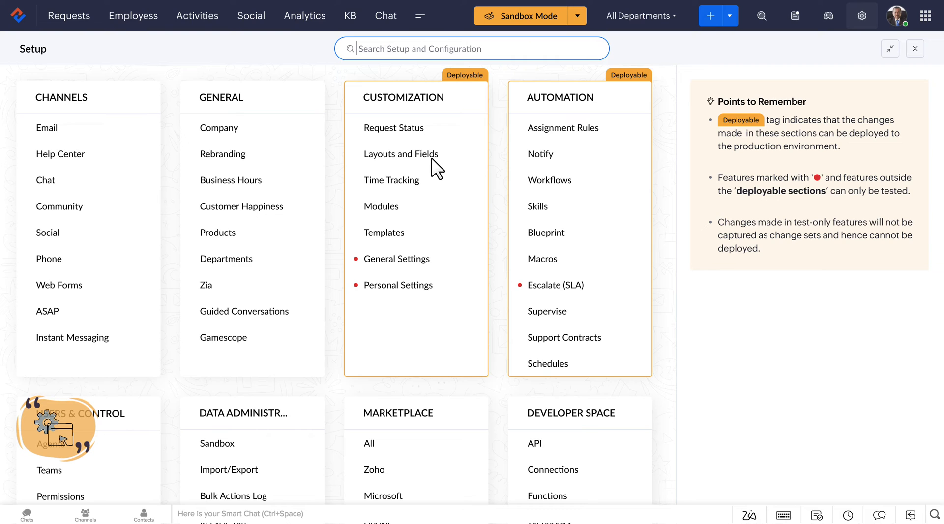
click(400, 153)
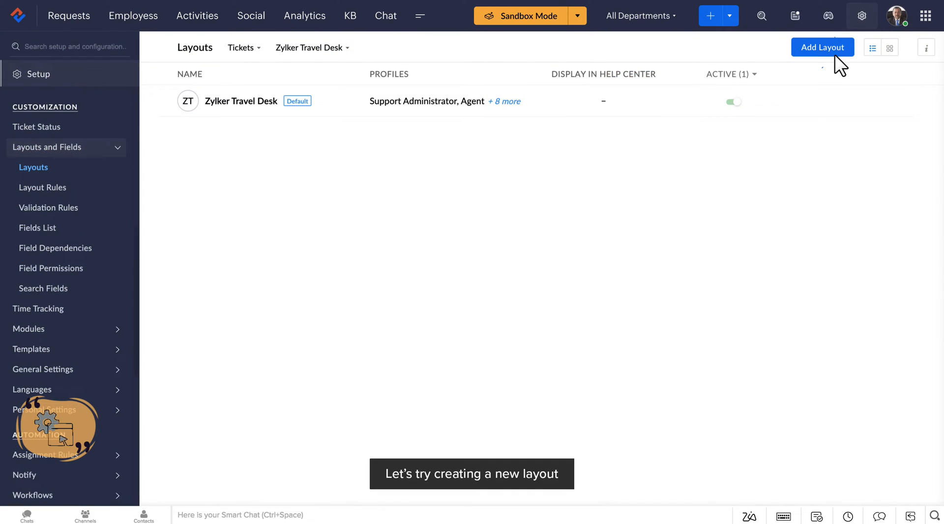
Step: Add the Zylker Travel ticket layout with a required Travel Types pick list
click(822, 47)
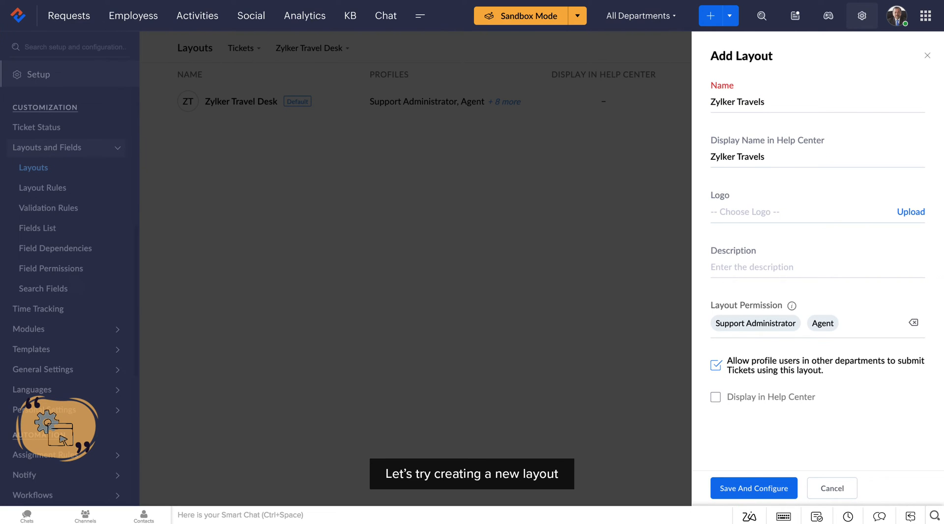
click(752, 487)
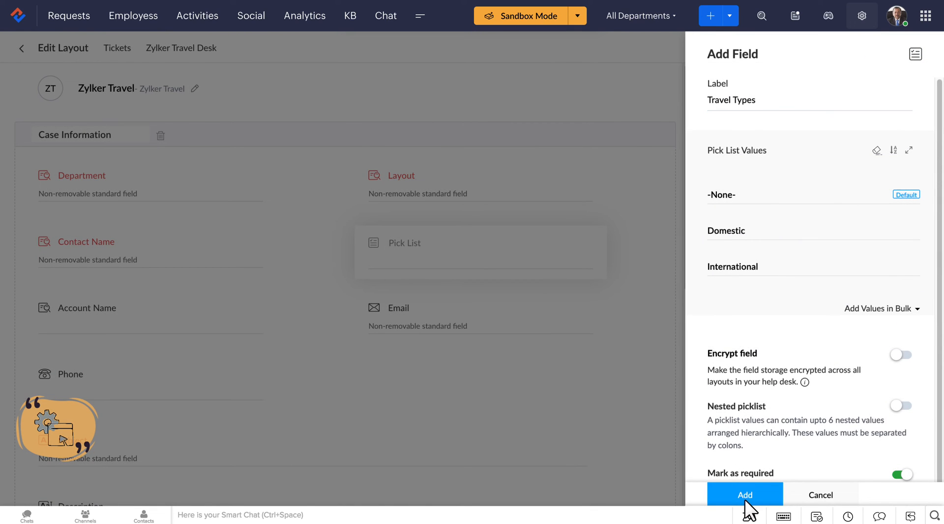
click(744, 495)
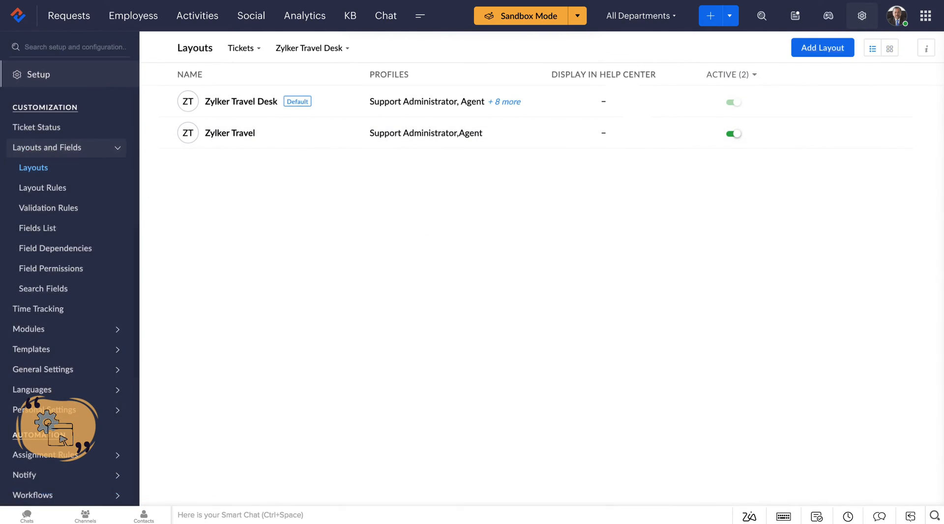
mouse_move(869, 36)
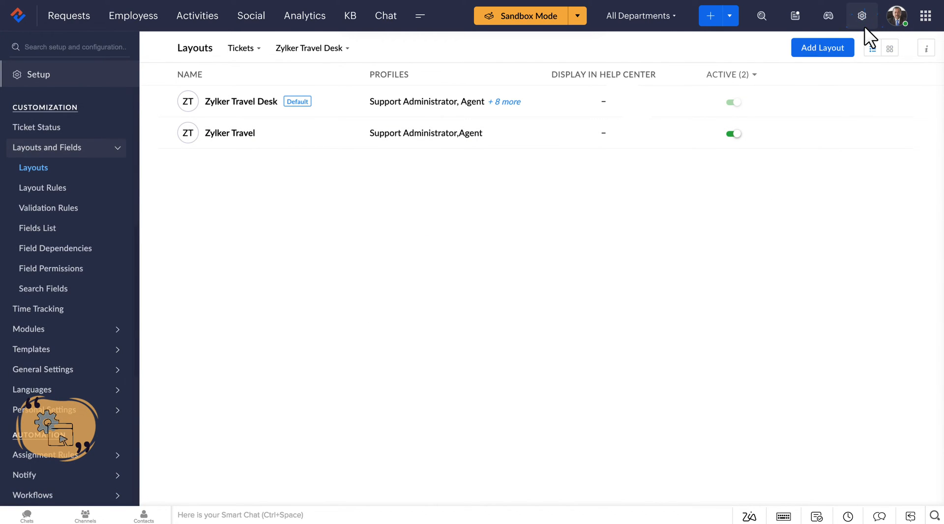
Step: Add a Put on Hold transition into On Hold in the Refund Process blueprint and save it
click(861, 16)
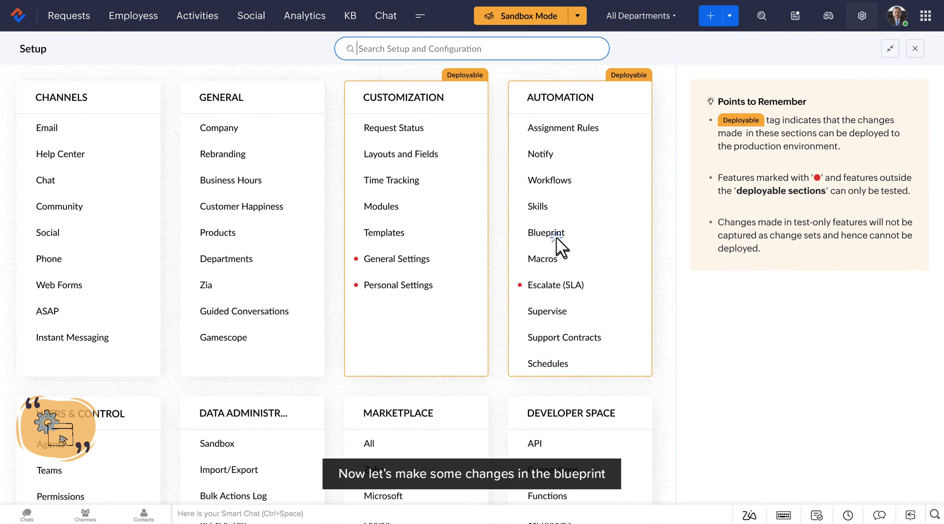
click(546, 233)
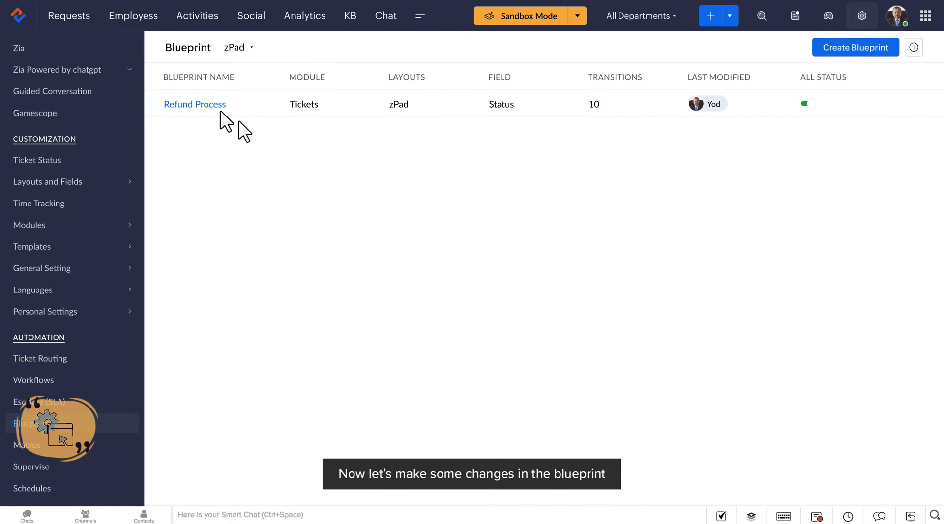
click(195, 104)
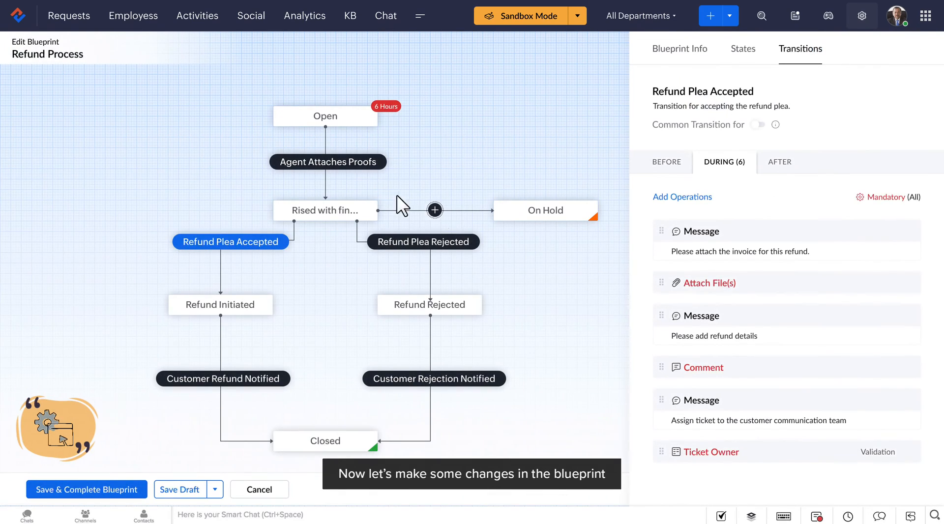
click(433, 210)
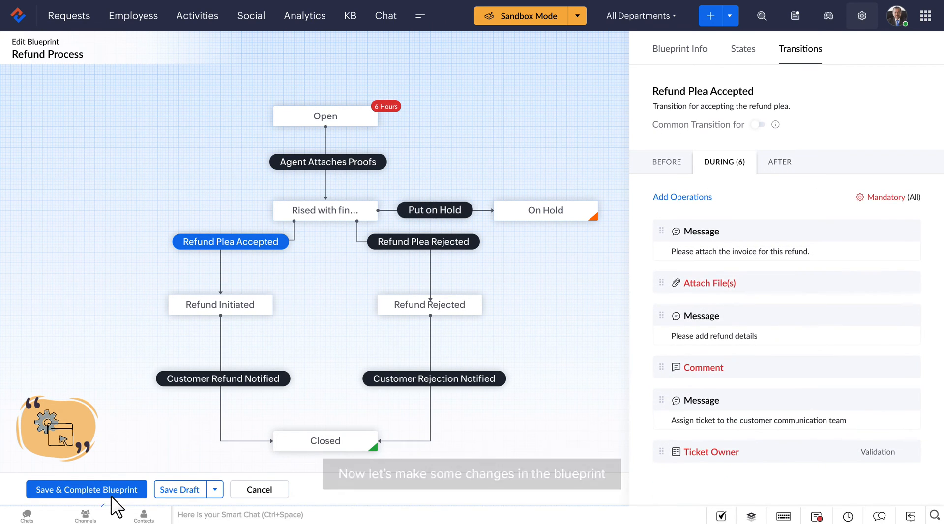
click(86, 489)
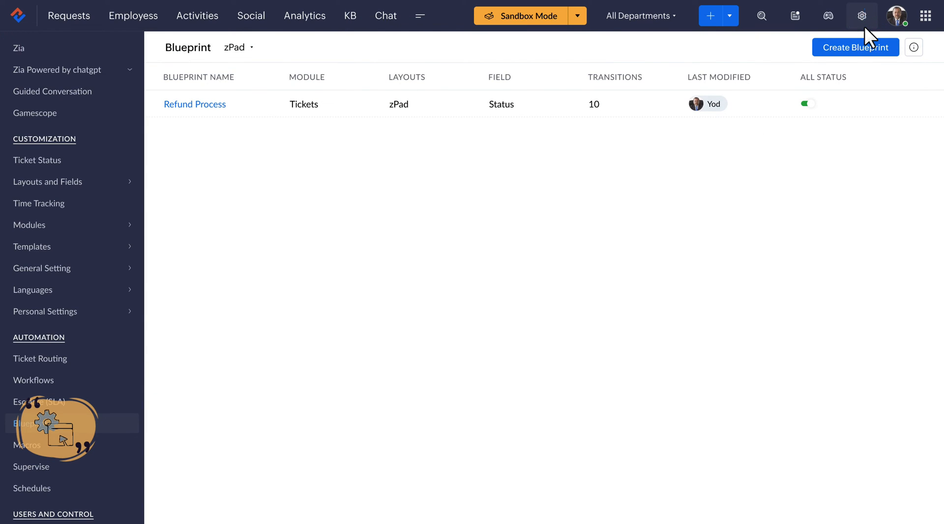
click(861, 16)
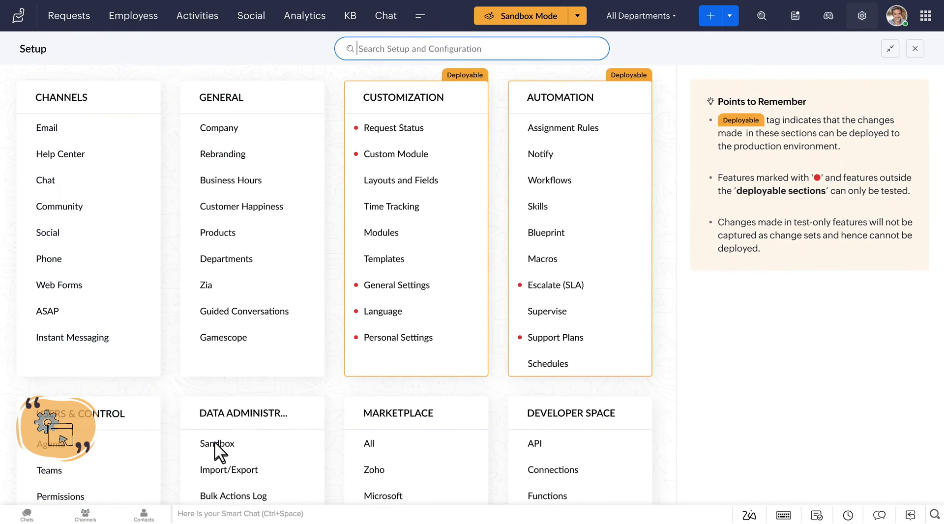
Step: Tick the Zylker Travels layout and Refund Process blueprint changes and start deployment
click(217, 443)
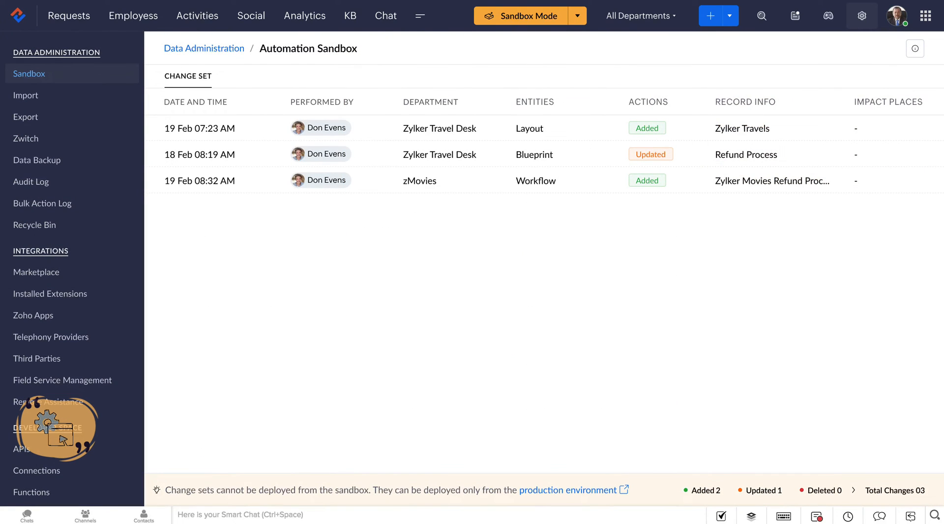
mouse_move(256, 415)
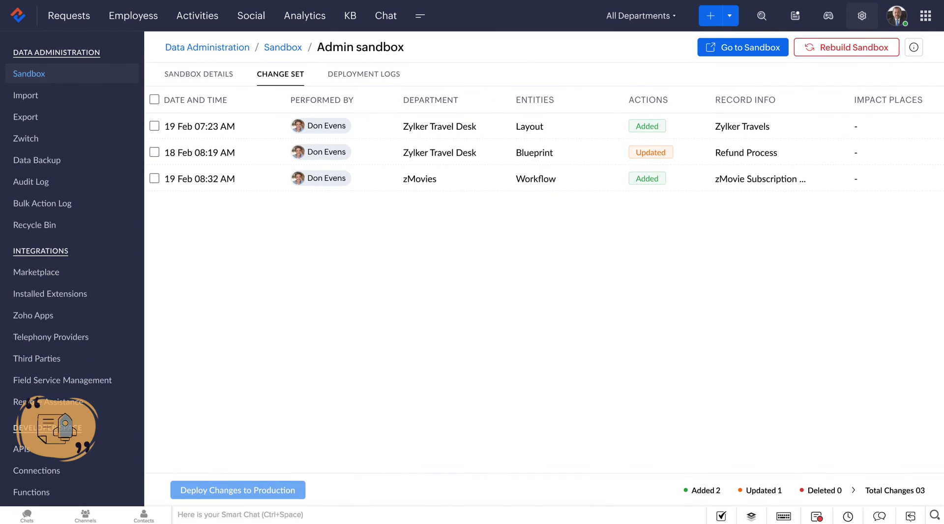
click(155, 126)
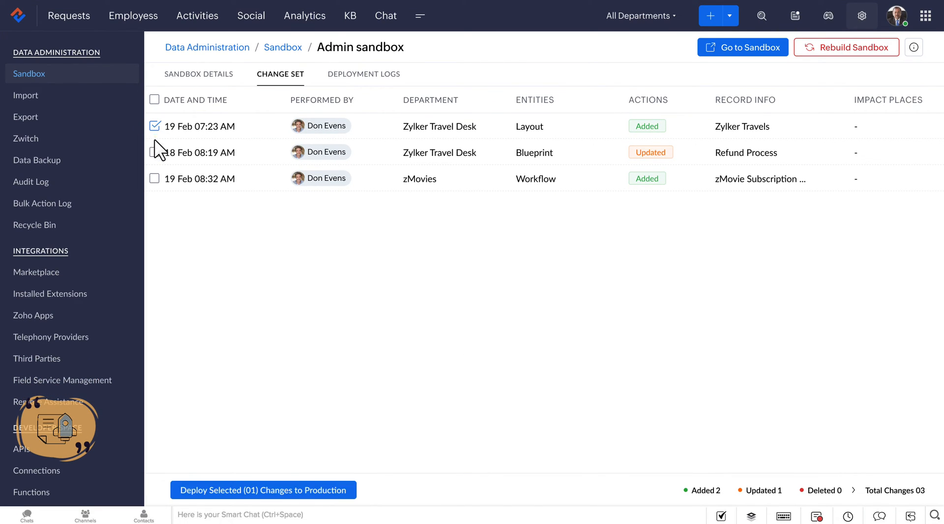
click(155, 152)
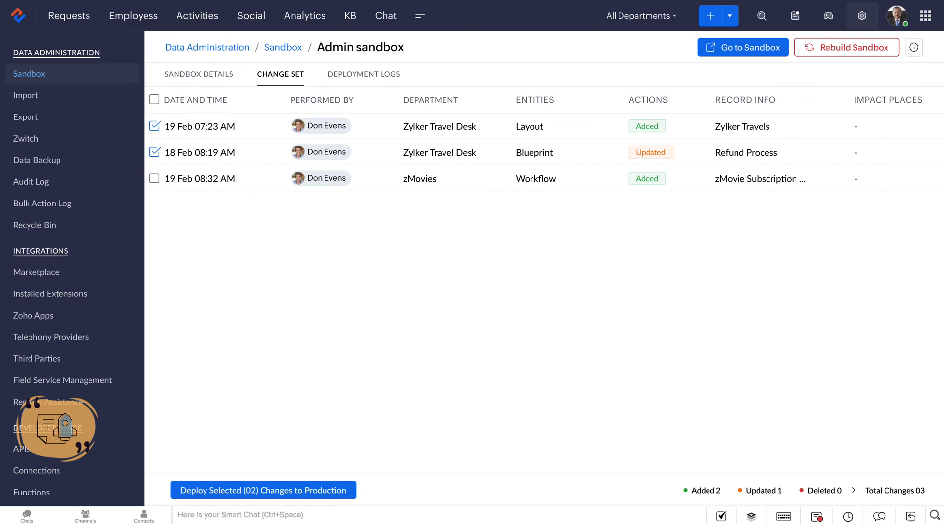
click(262, 490)
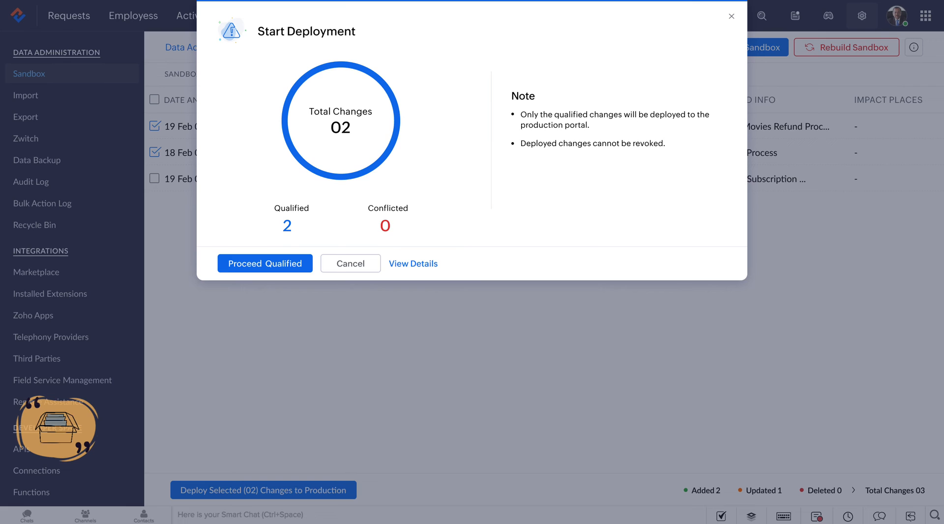
mouse_move(270, 283)
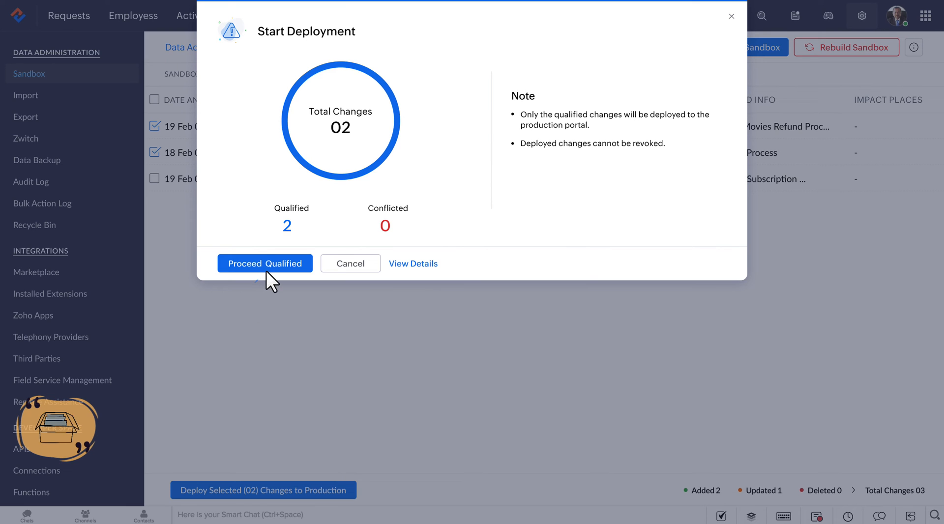
Step: Proceed with the two qualified changes and confirm the Deployed successfully message
click(265, 263)
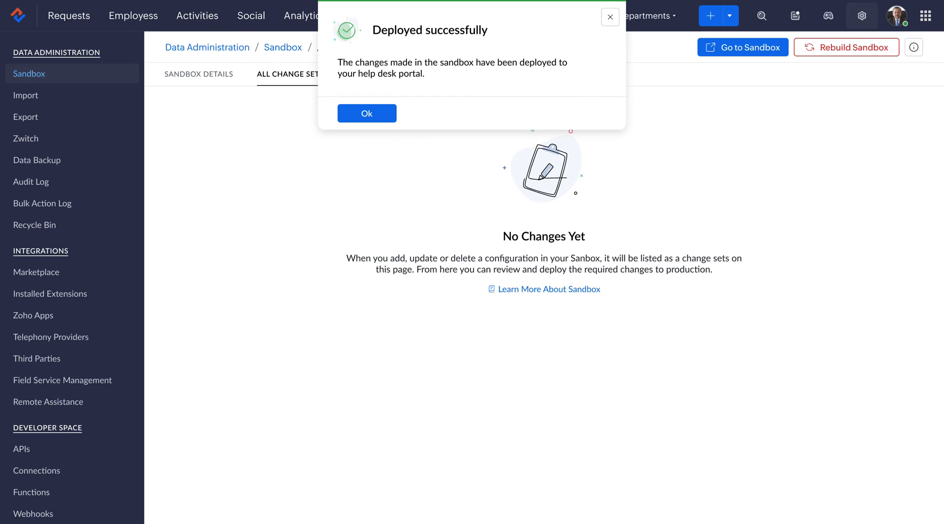
mouse_move(374, 130)
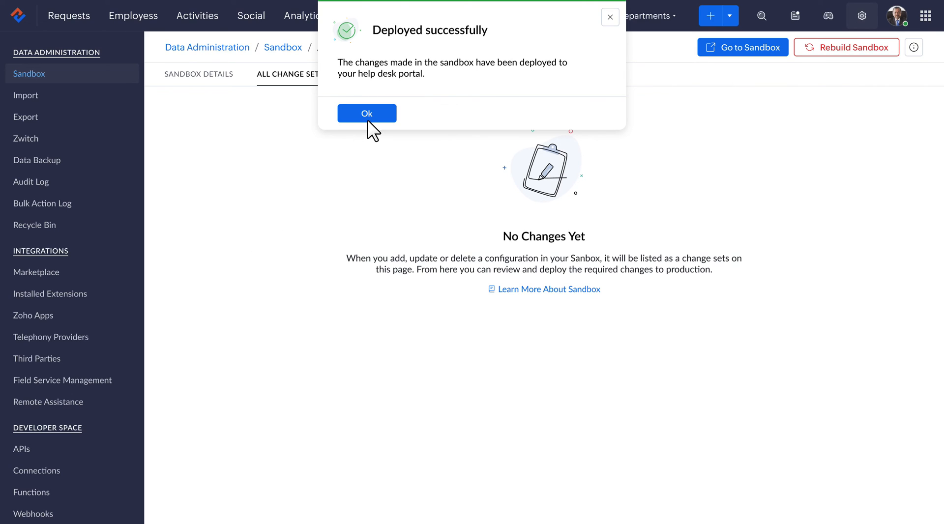
click(367, 113)
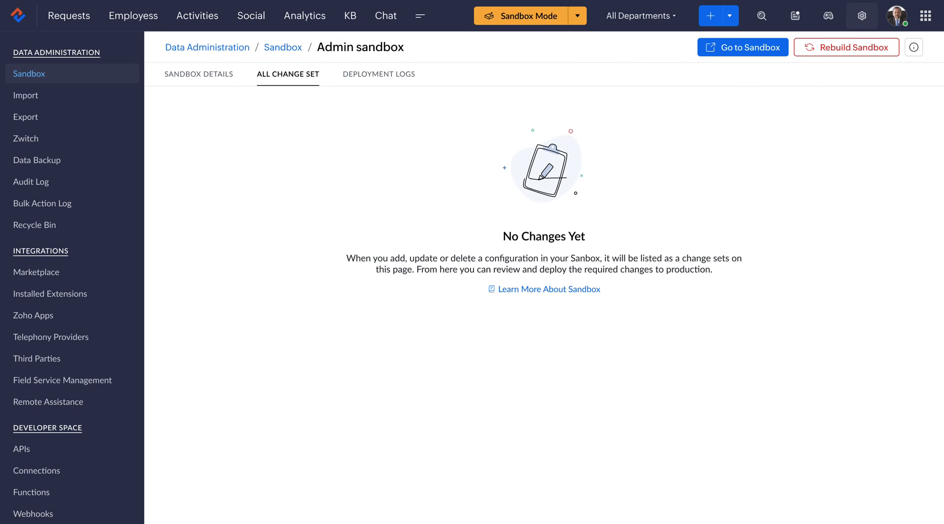
Step: Review the Deployment Logs, then bring up the Rebuild Sandbox confirmation
click(363, 74)
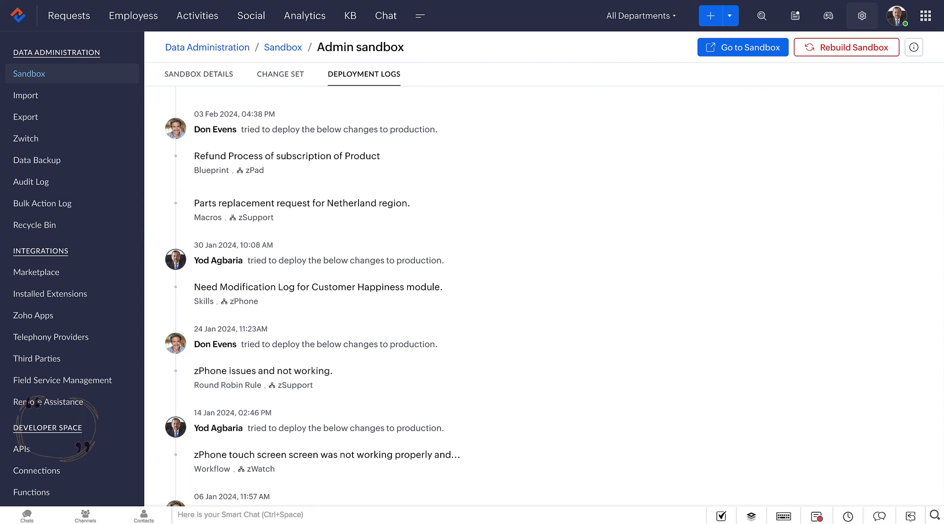
click(846, 48)
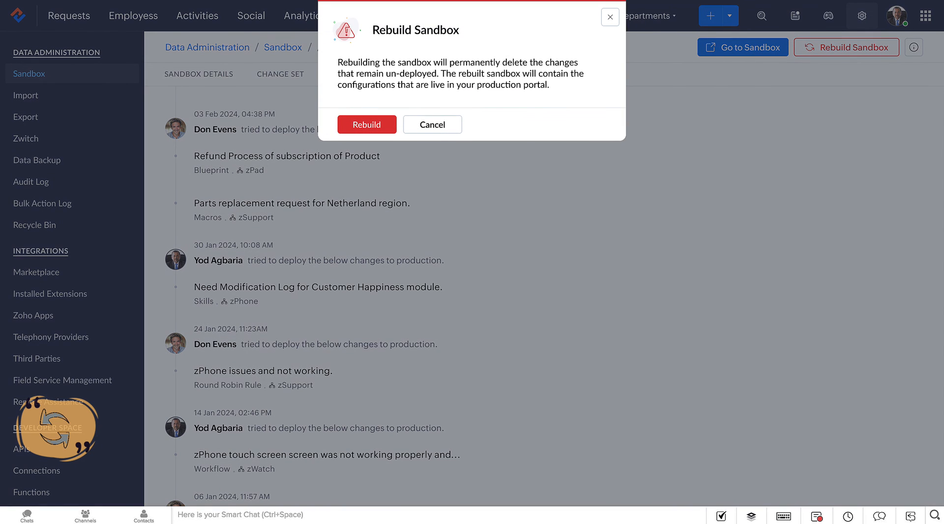